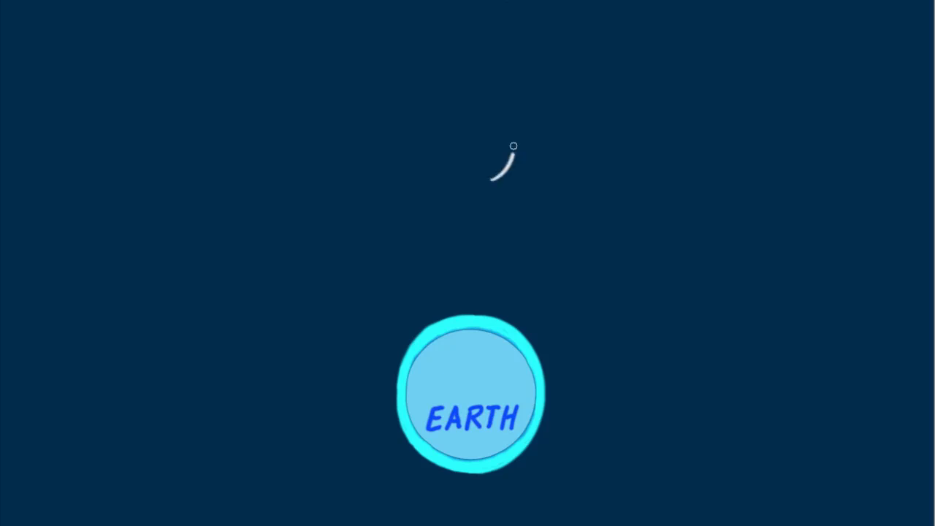
- Draw a light grey freehand circle outline above the Earth to start the Moon
{"action": "left_click_drag", "start_coordinate": [514, 144], "coordinate": [458, 177]}
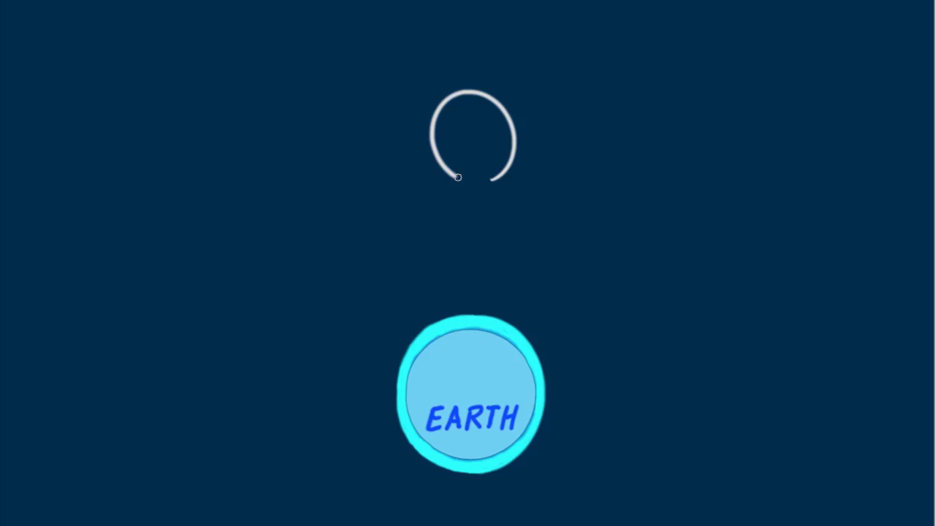